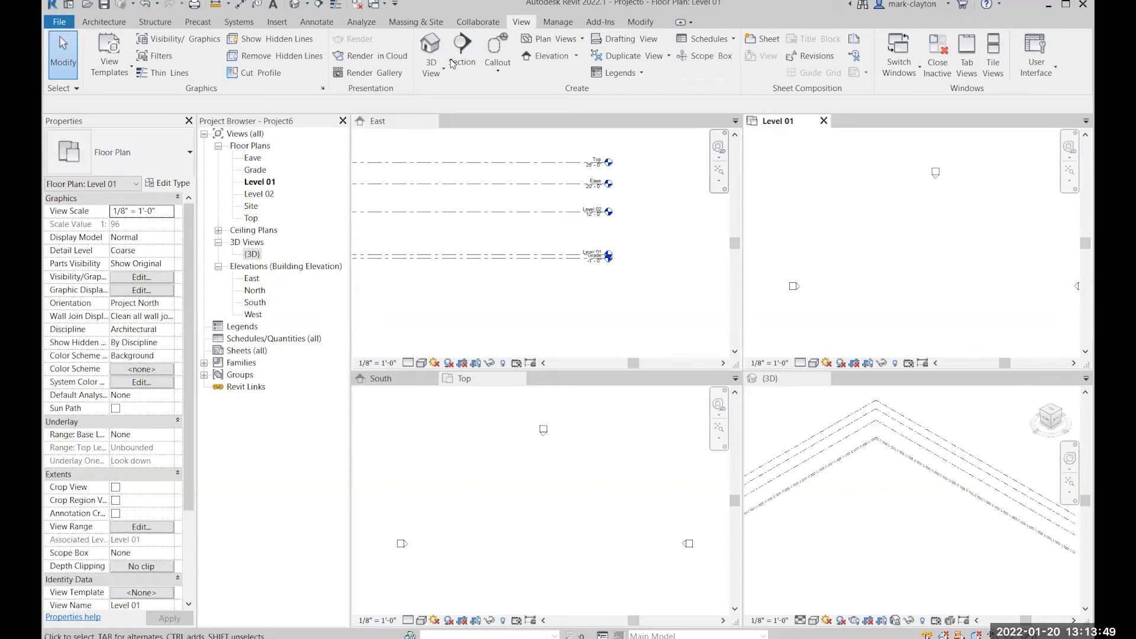
Start the Model Line tool from the Architecture tab to sketch on Level 01
left_click(103, 22)
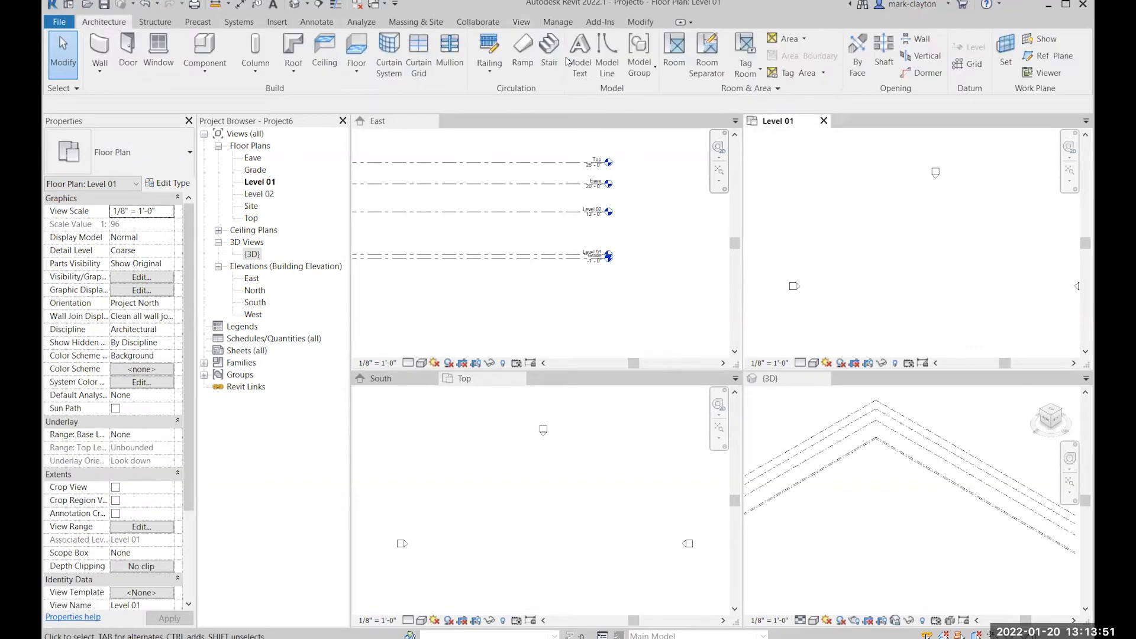
left_click(608, 51)
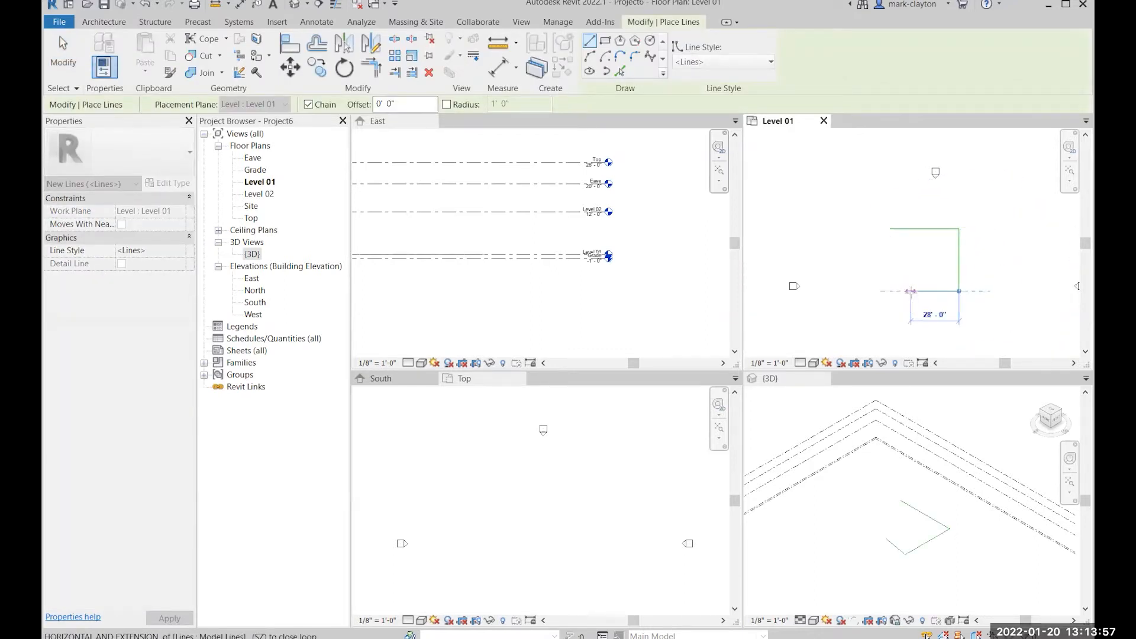
Sketch a circle, a small square and a larger square as model lines on Level 01
left_click(889, 290)
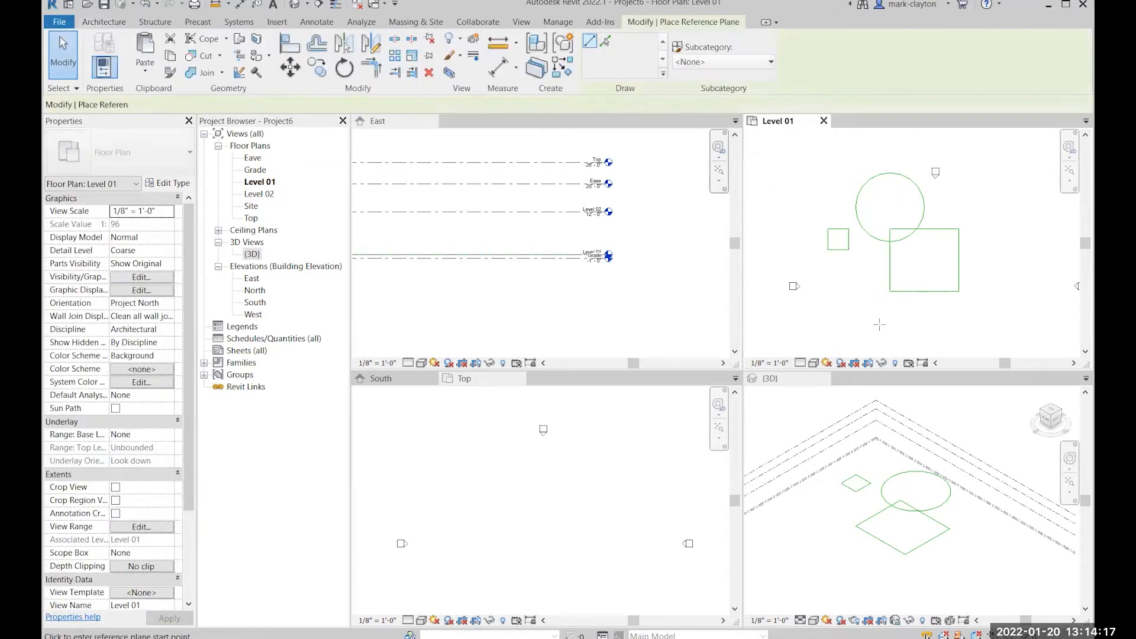
Draw a reference plane below the Level 01 shapes and name it Front
left_click_drag(830, 339, 1000, 338)
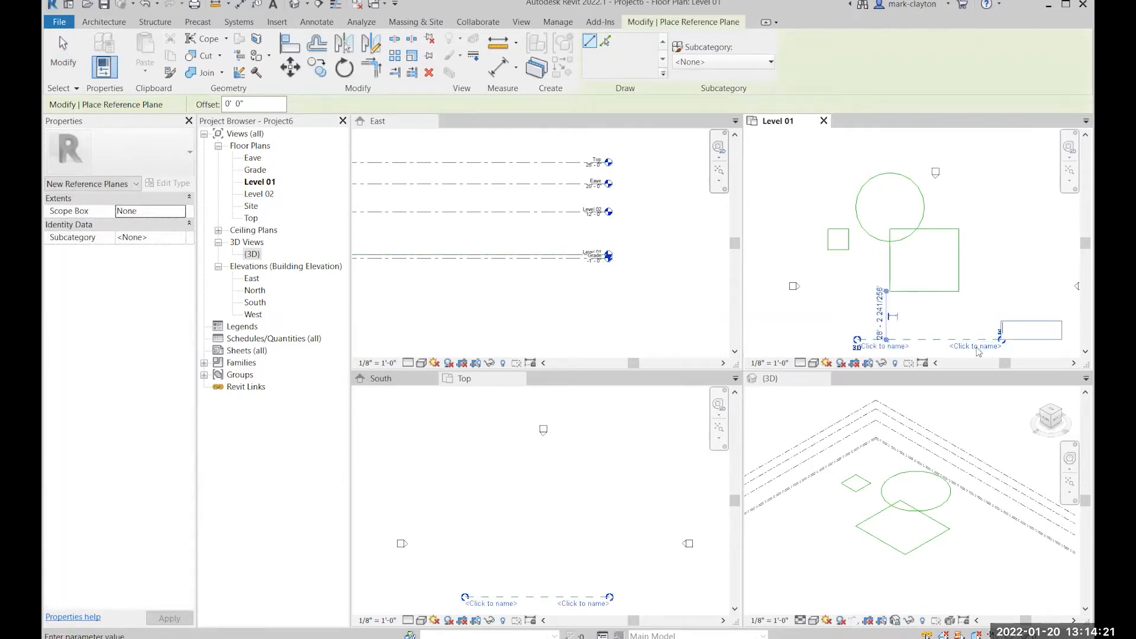
type("Front")
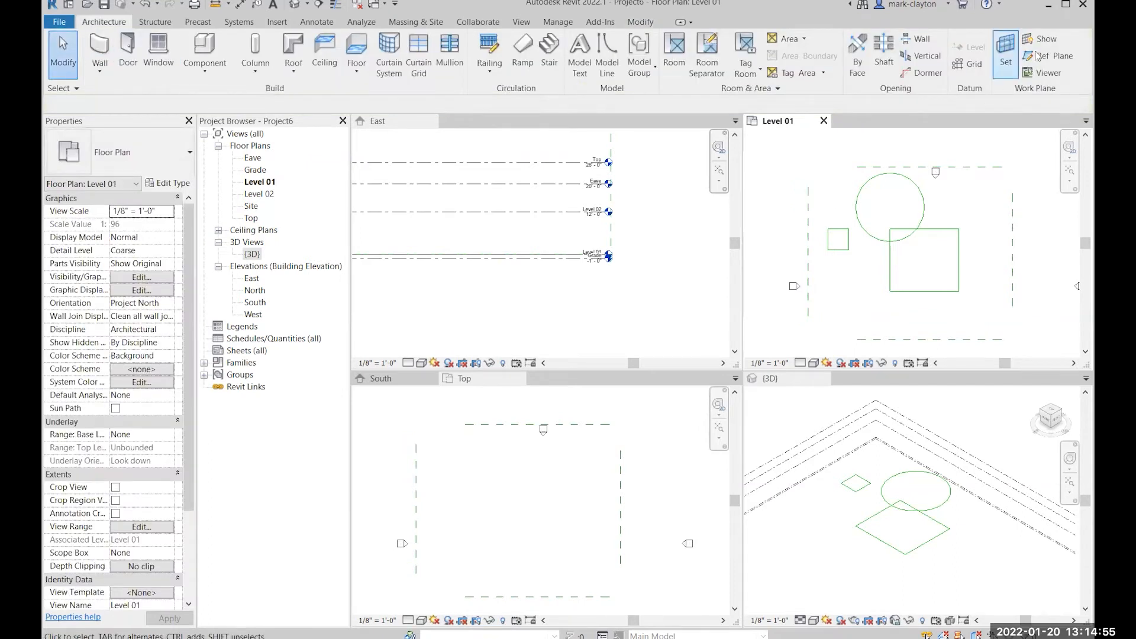
Set the work plane to Reference Plane: Front and open the South elevation
left_click(1006, 55)
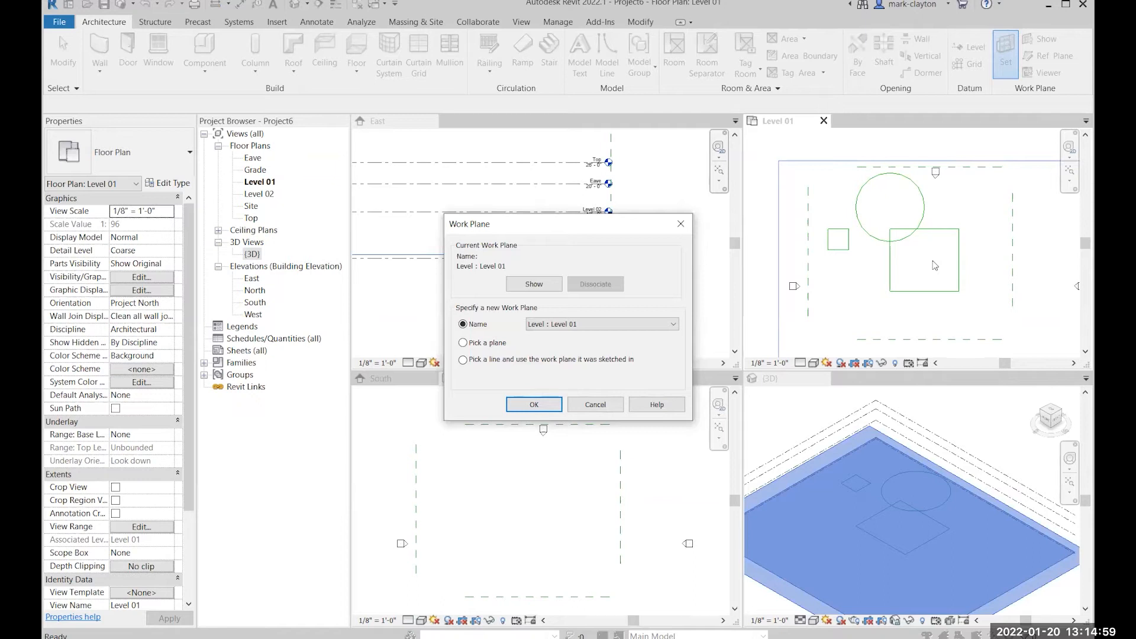
mouse_move(937, 265)
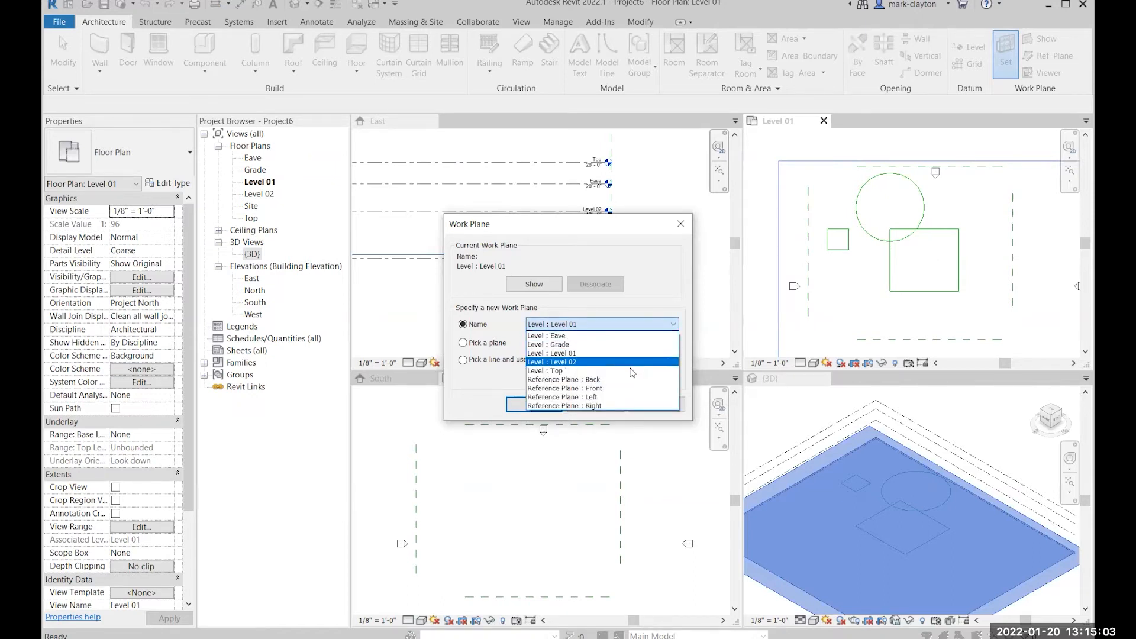
left_click(565, 388)
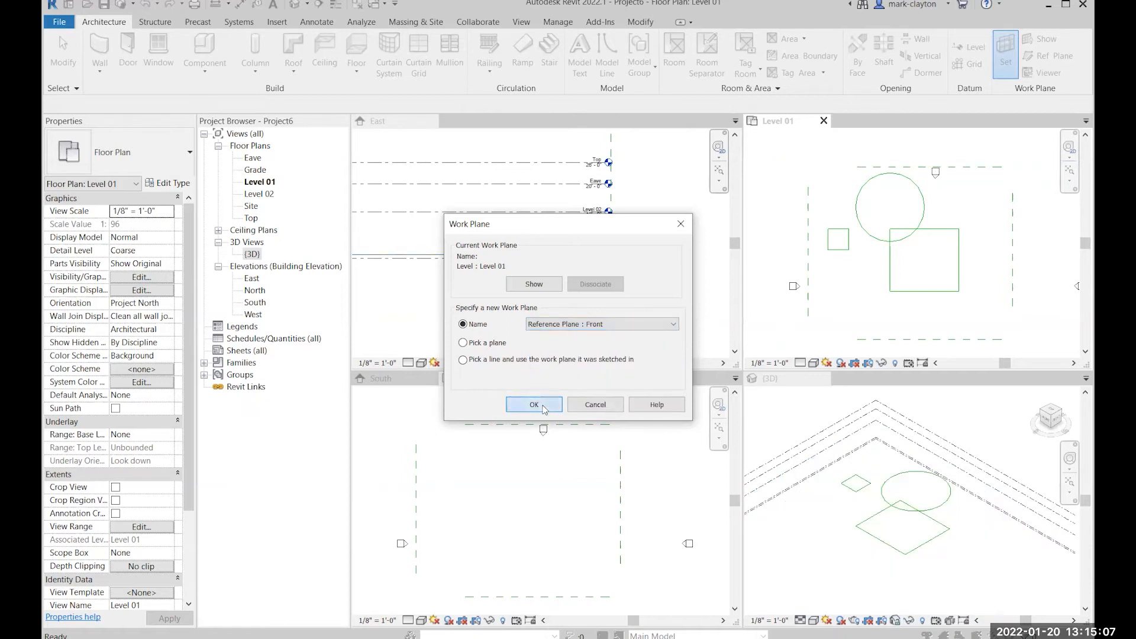
left_click(534, 405)
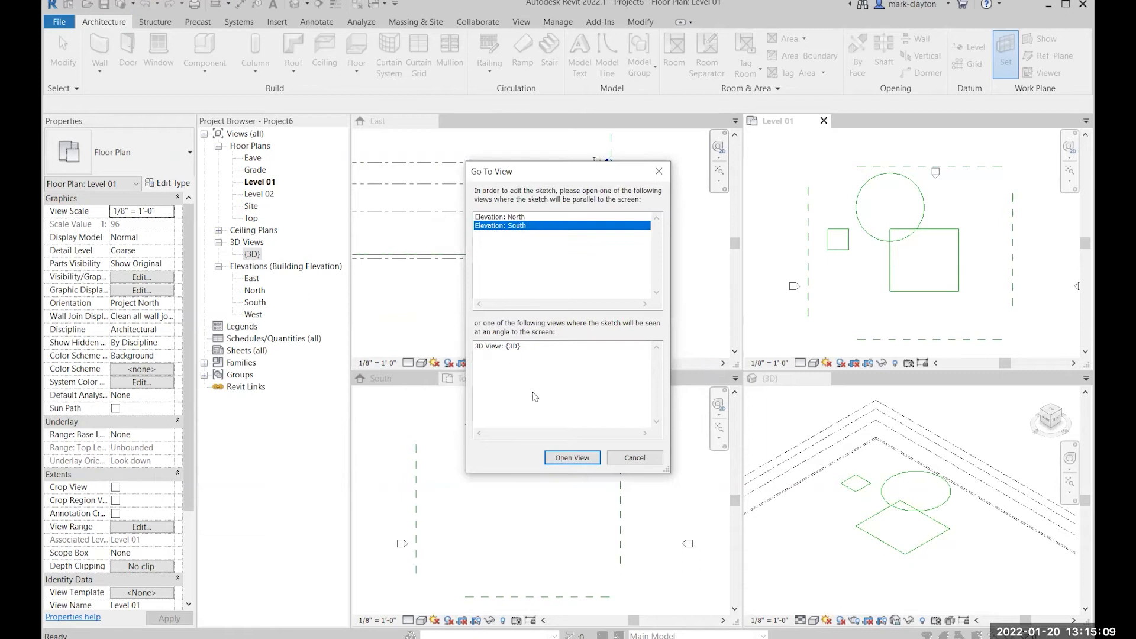
left_click(571, 457)
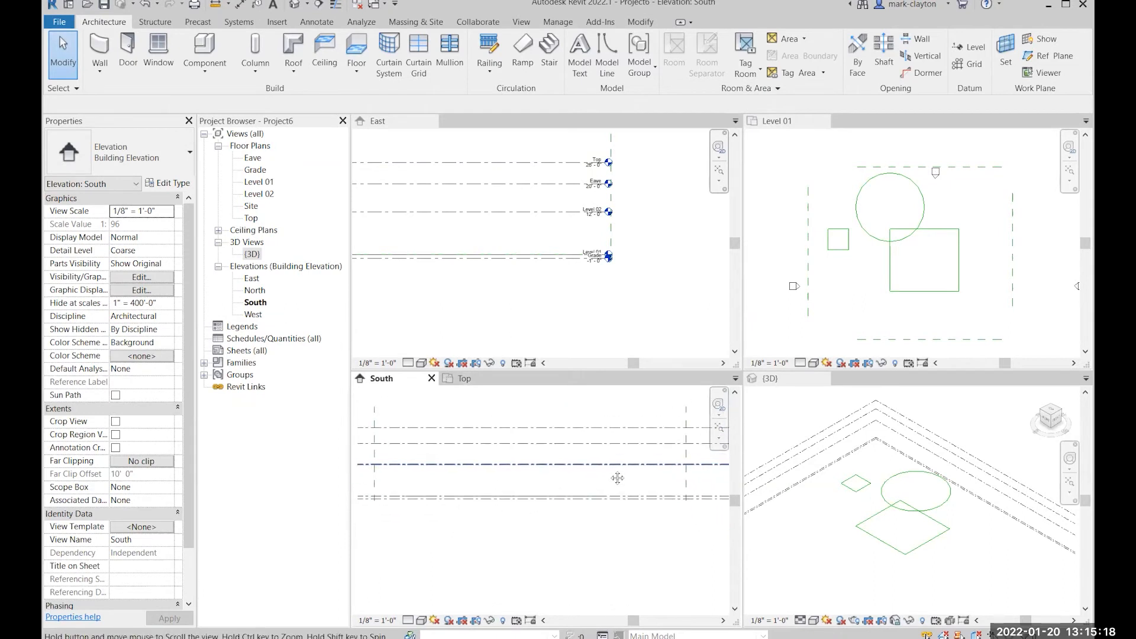
Draw a triangle, crossing lines and a circle as model lines in the South elevation
left_click(607, 55)
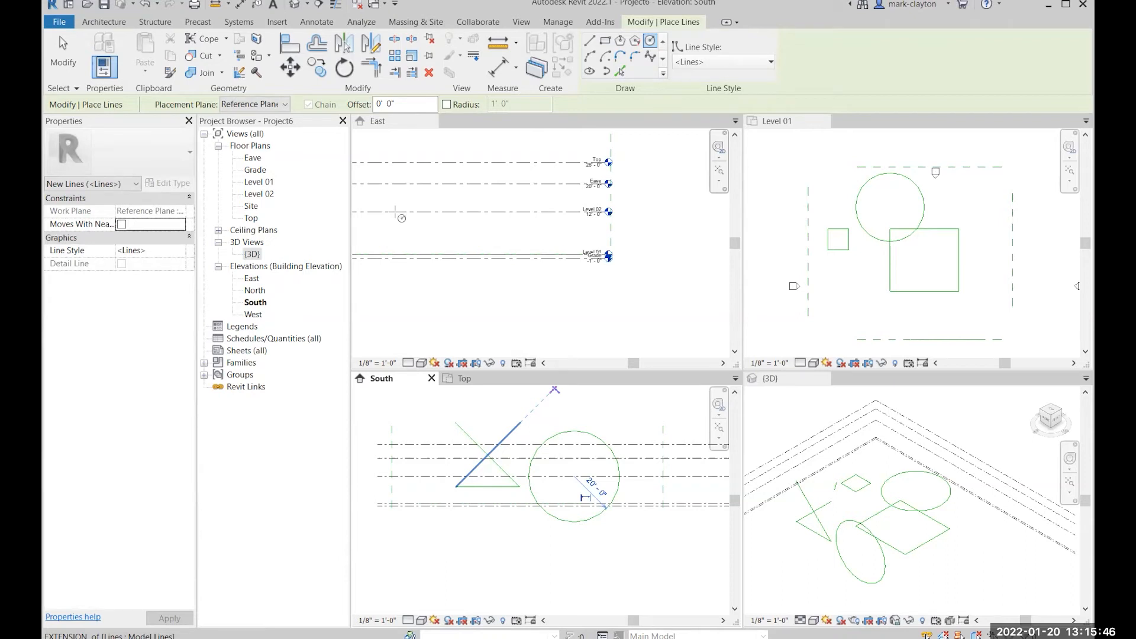
mouse_move(474, 171)
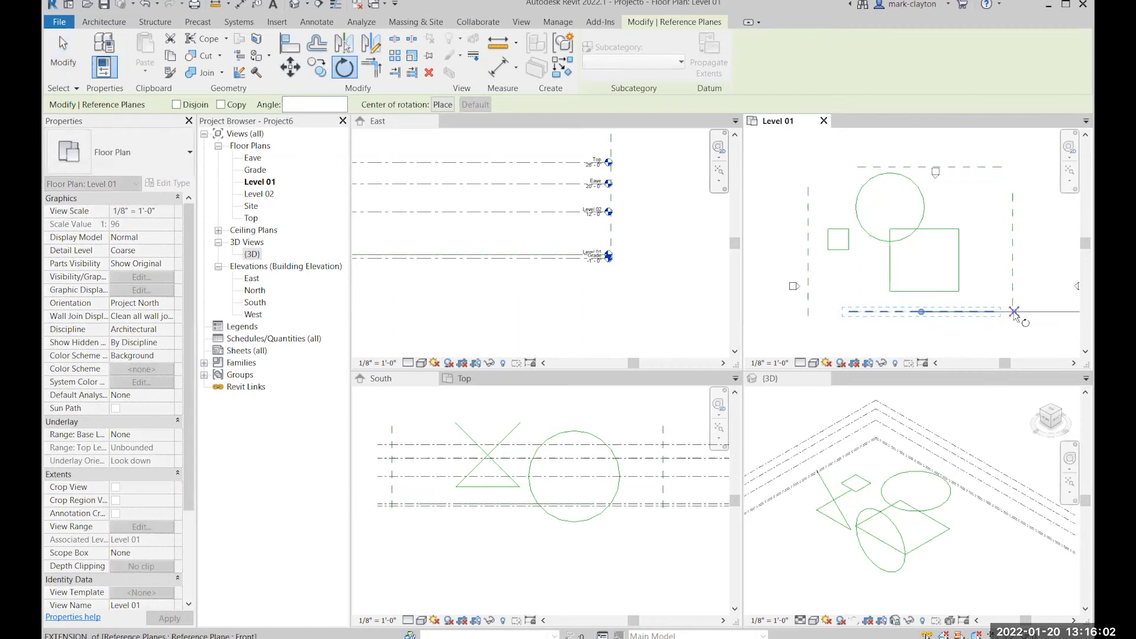
mouse_move(988, 252)
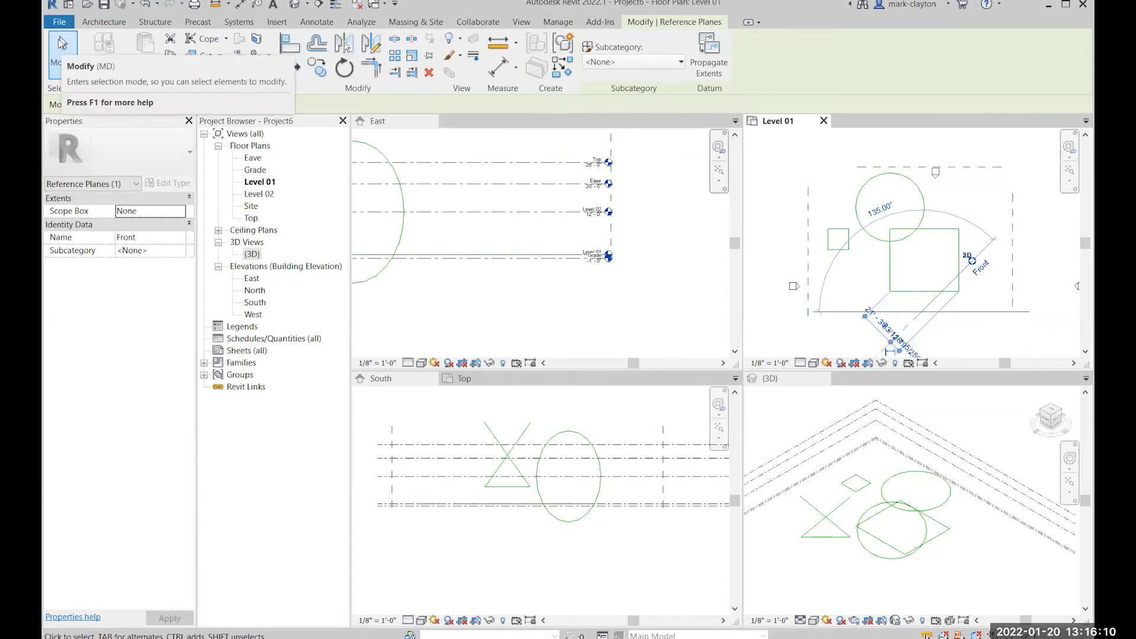
Finish rotating the Front reference plane 135° on Level 01 and exit the tool
left_click(104, 21)
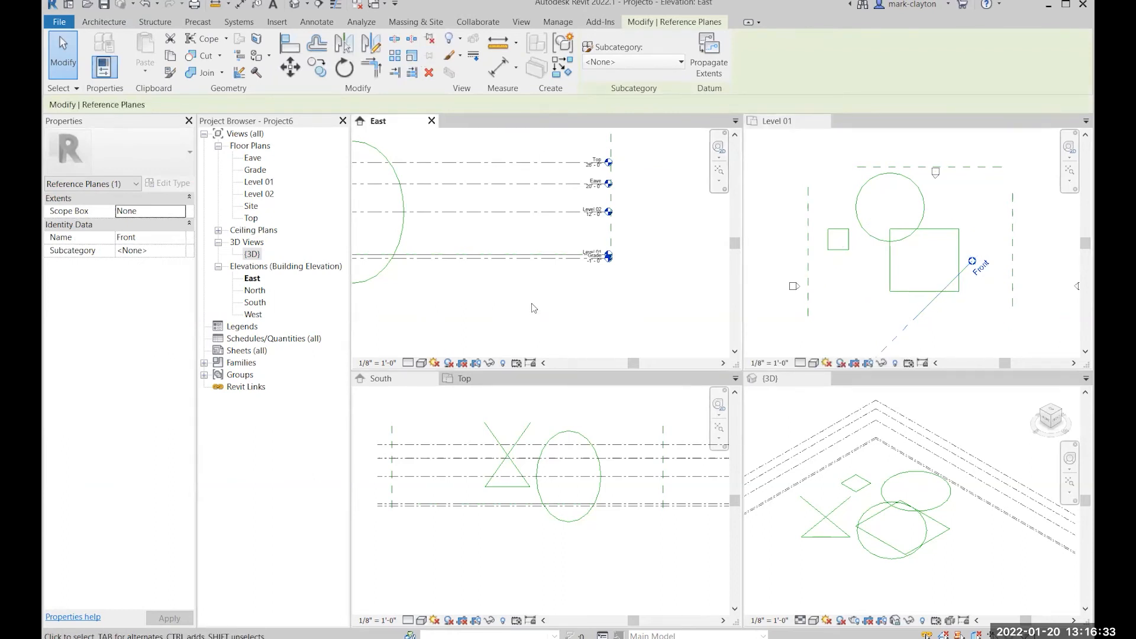
mouse_move(407, 230)
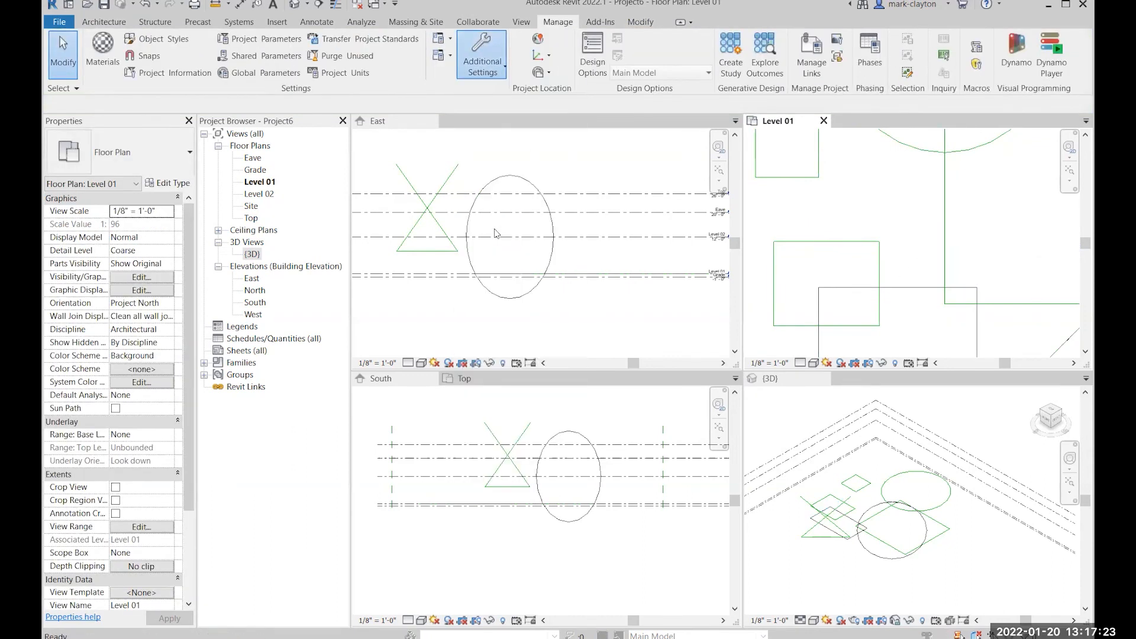
Add a 'Wider' subcategory under Lines with a heavier projection line weight
left_click(482, 55)
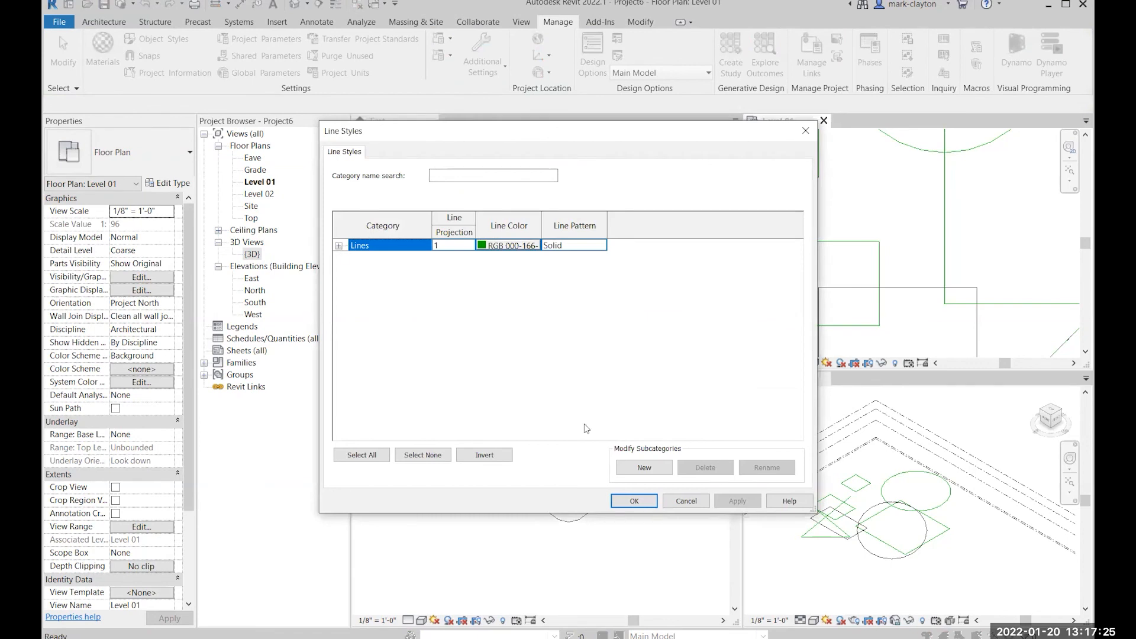
left_click(339, 245)
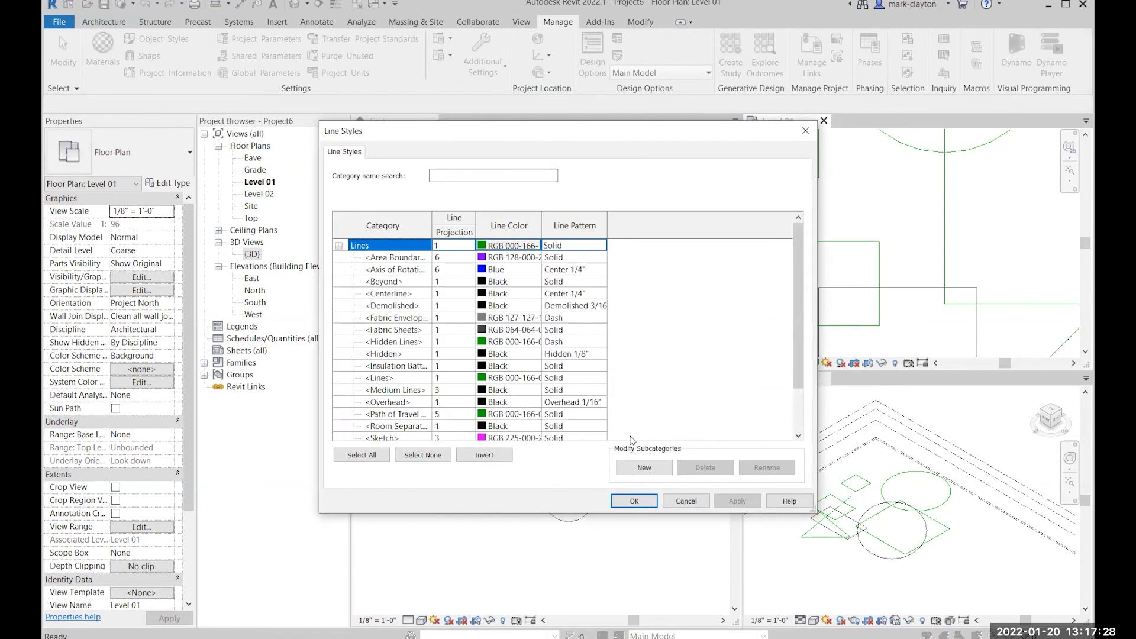
left_click(643, 467)
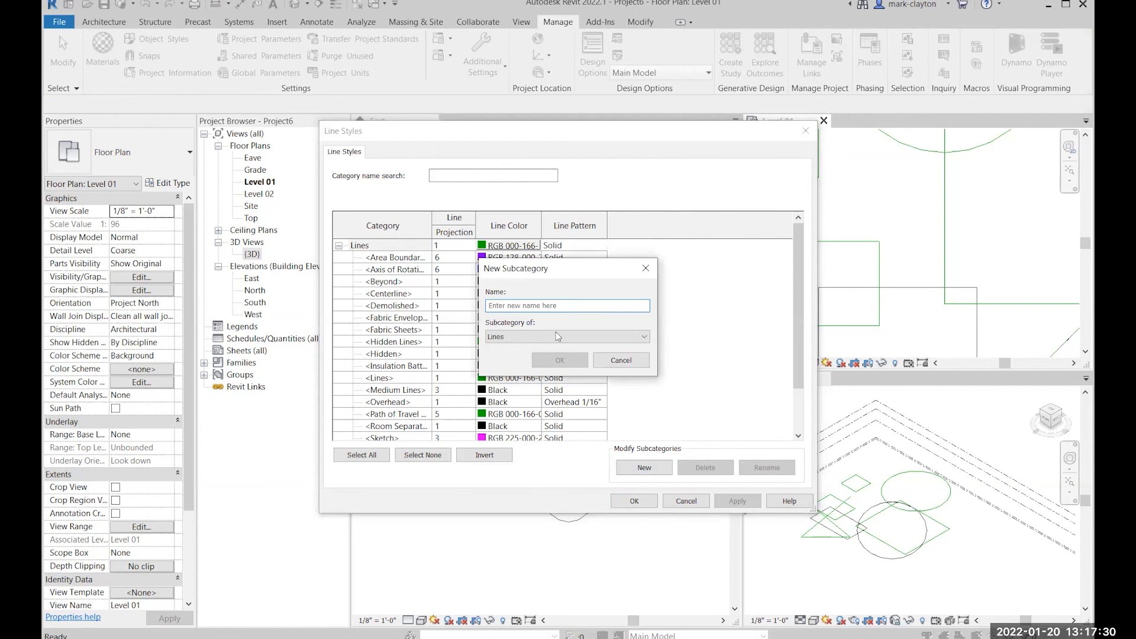
type("W")
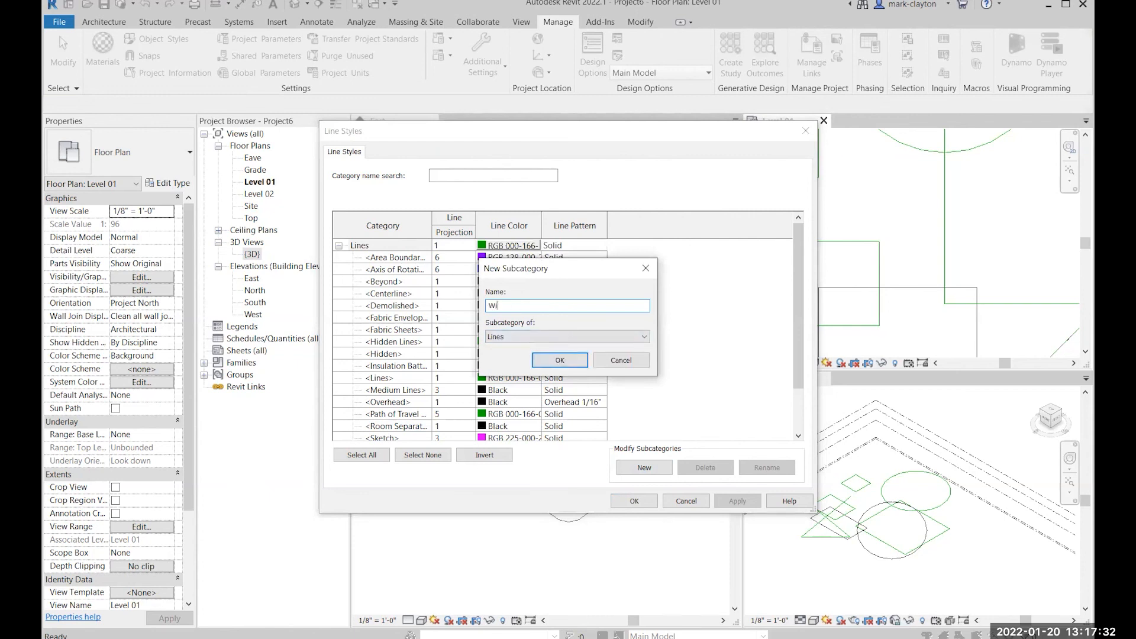
type("ider")
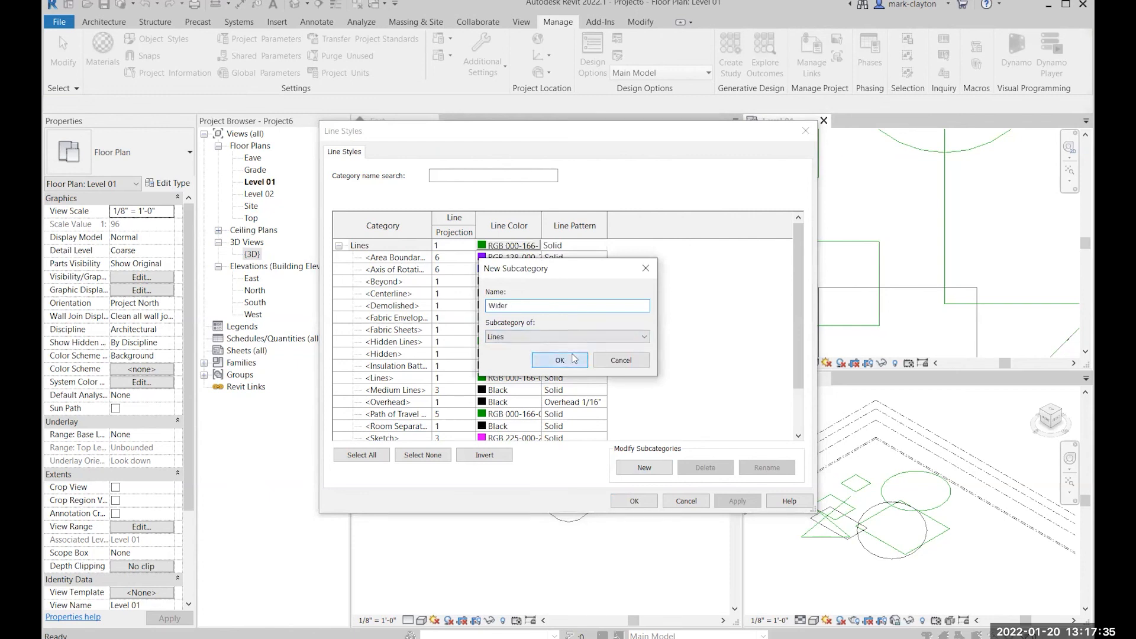
left_click(559, 360)
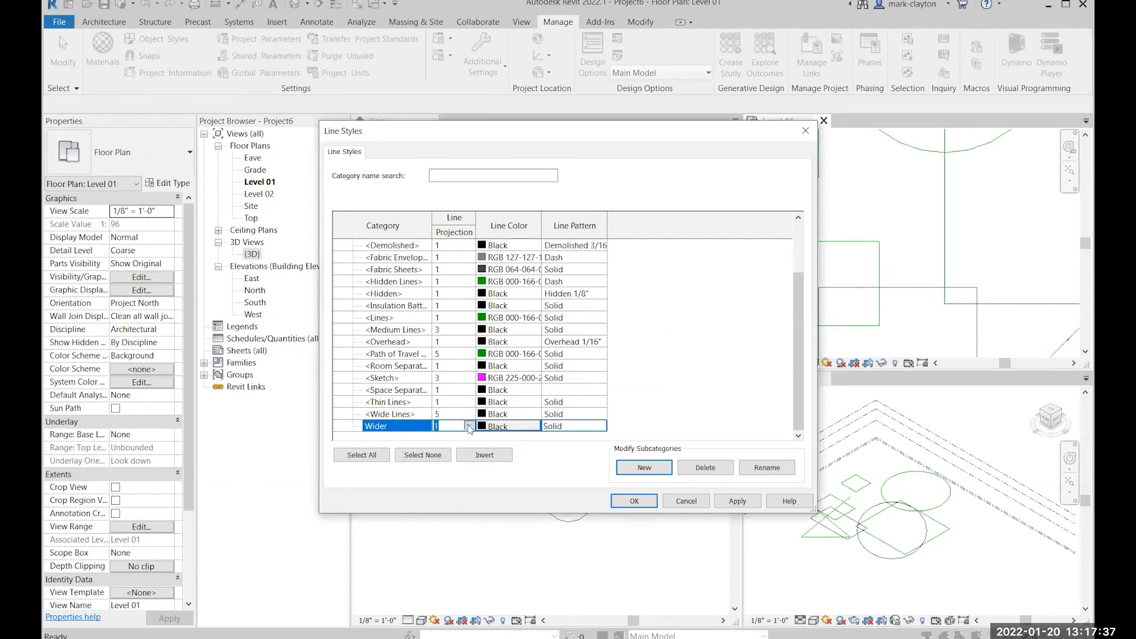
left_click(467, 425)
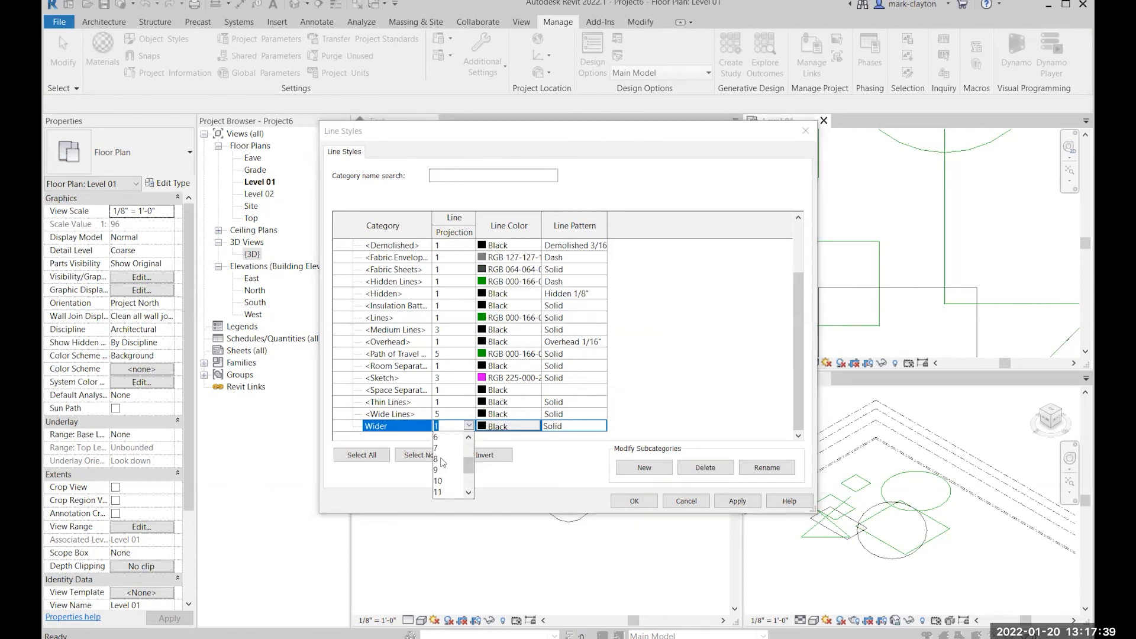
left_click(685, 501)
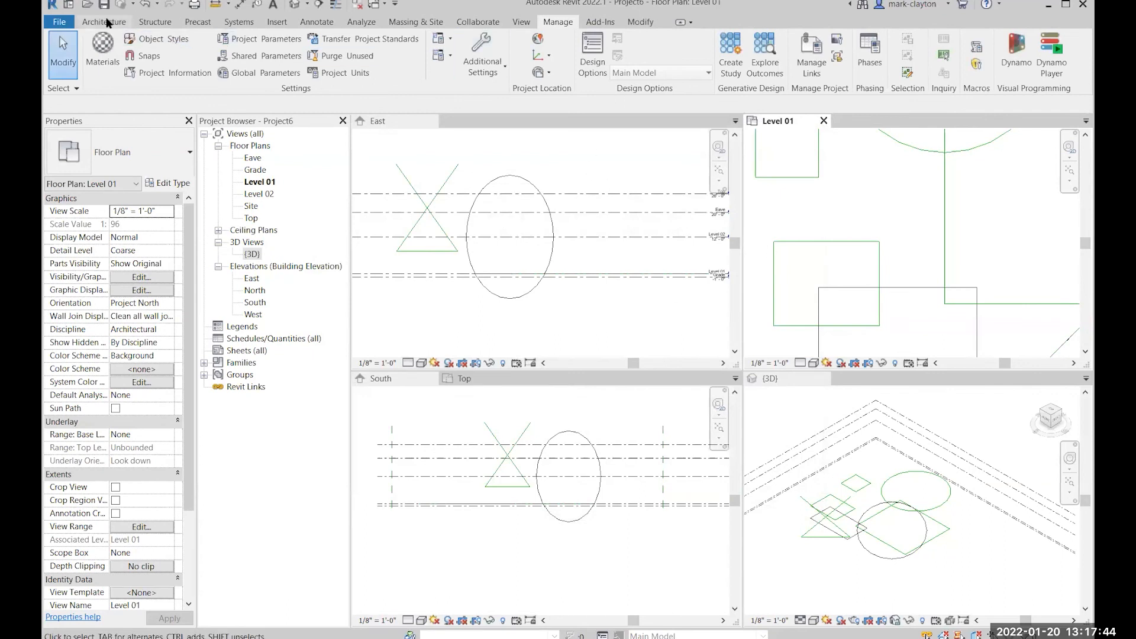
left_click(103, 22)
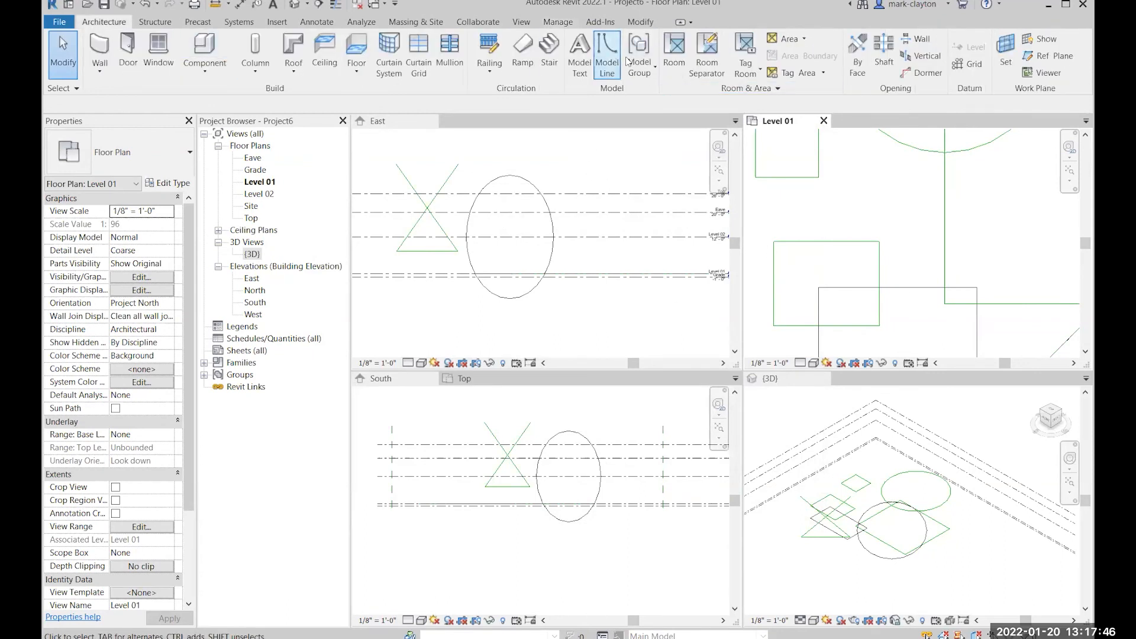